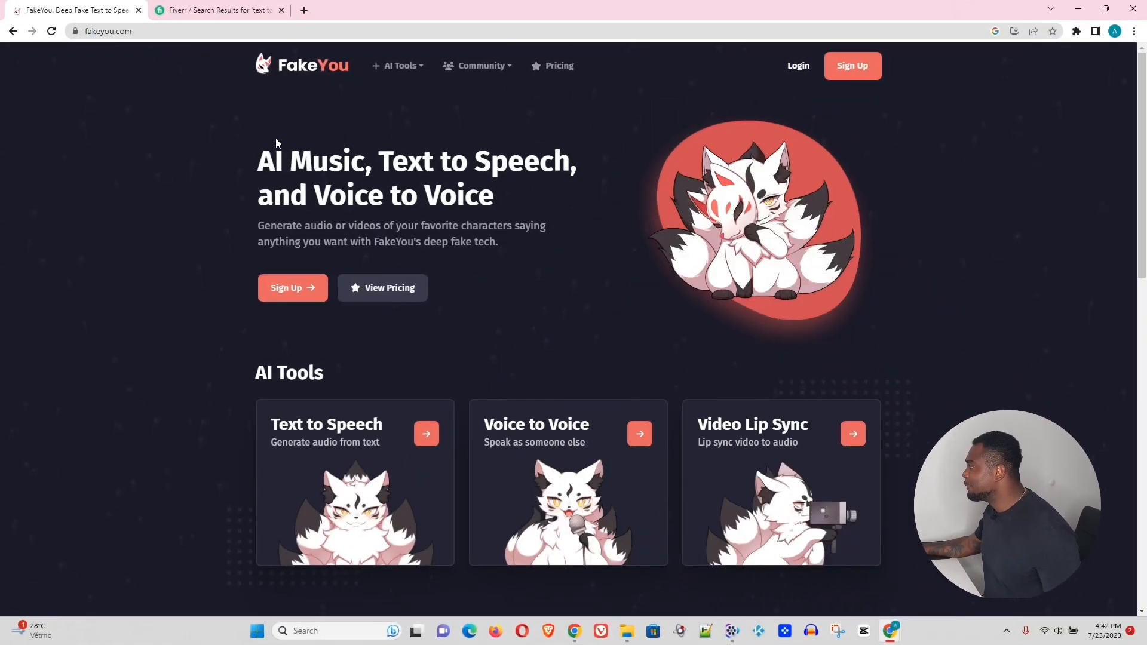
pyautogui.moveTo(303, 118)
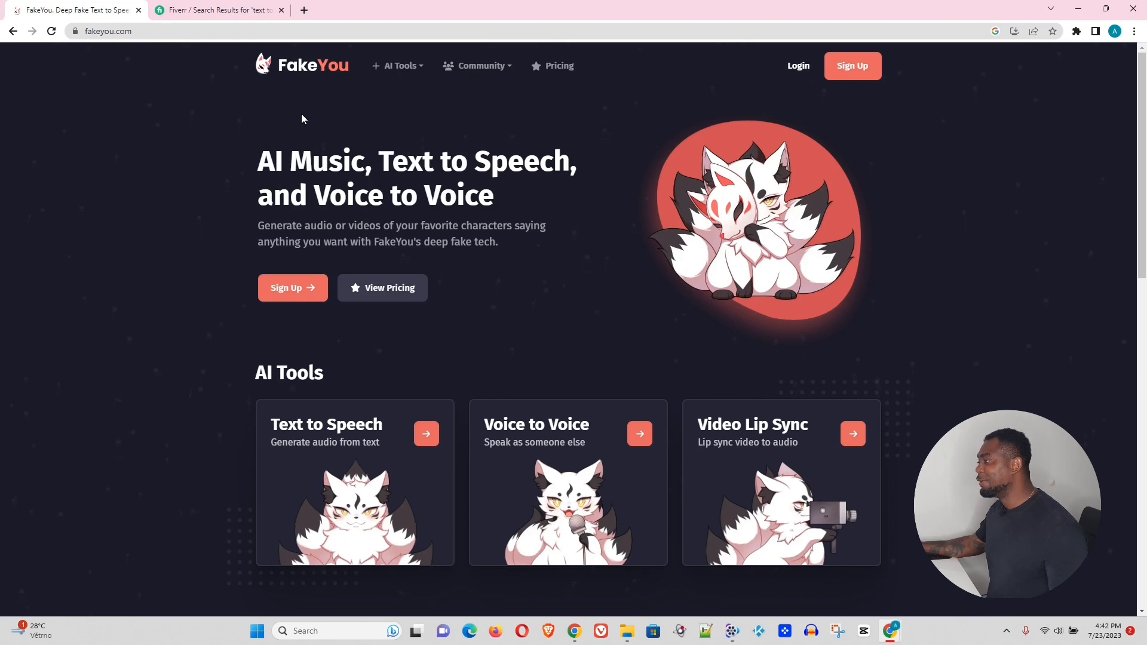
pyautogui.moveTo(523, 467)
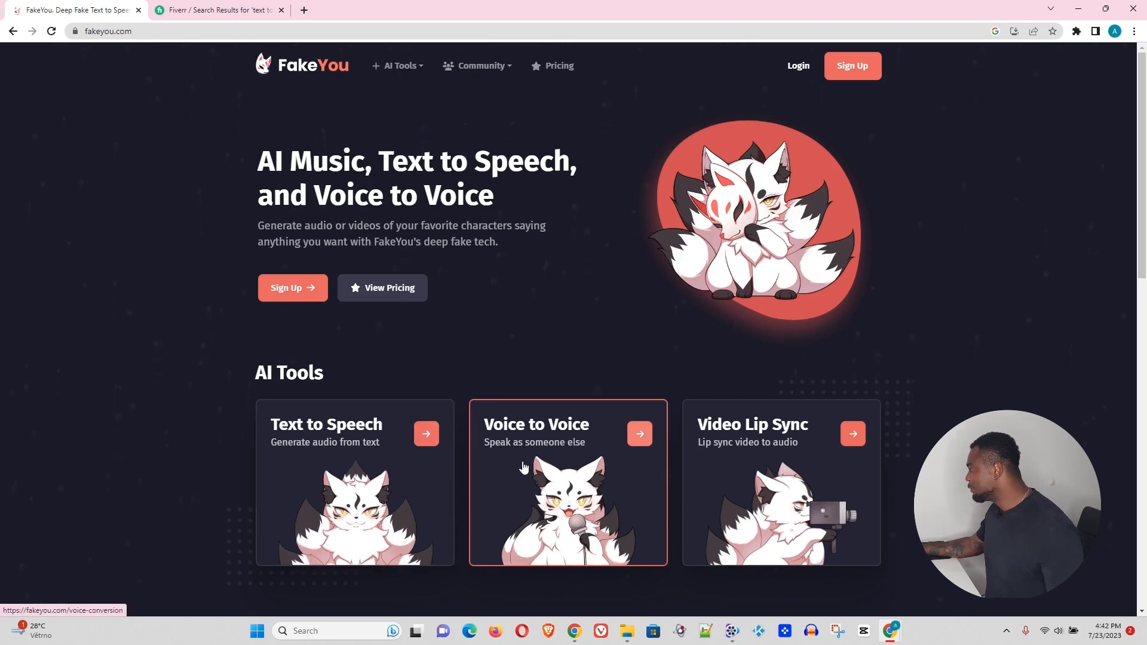
pyautogui.moveTo(718, 462)
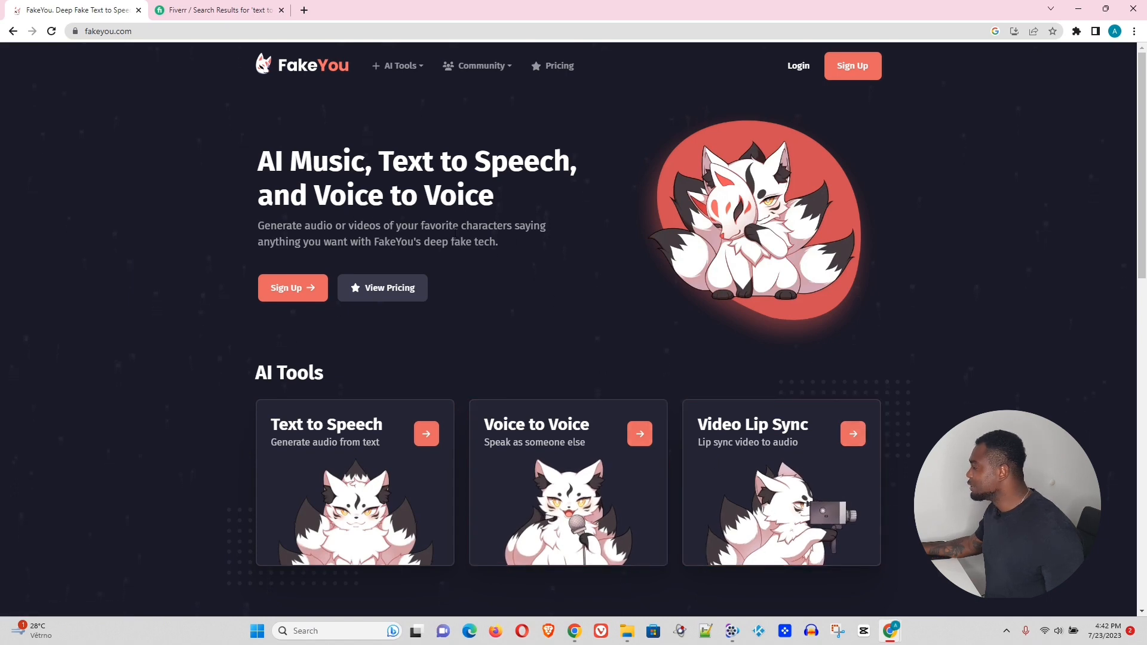
# Select the homepage tagline about favorite characters, then browse to the community links.
pyautogui.moveTo(258, 226); pyautogui.dragTo(498, 241)
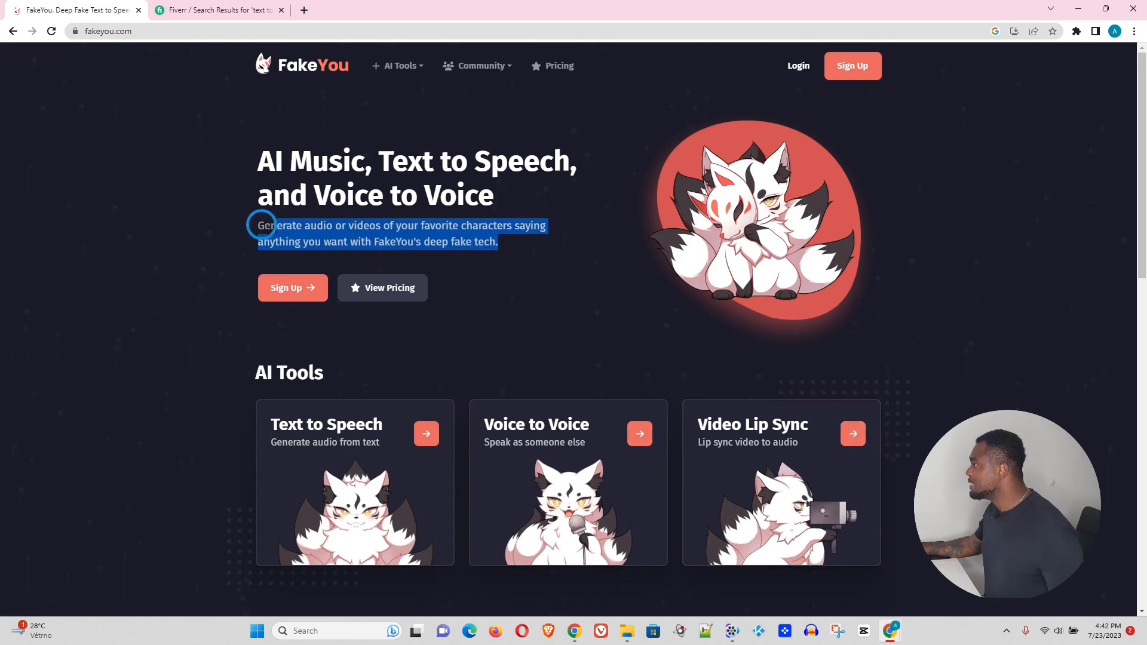
pyautogui.click(398, 66)
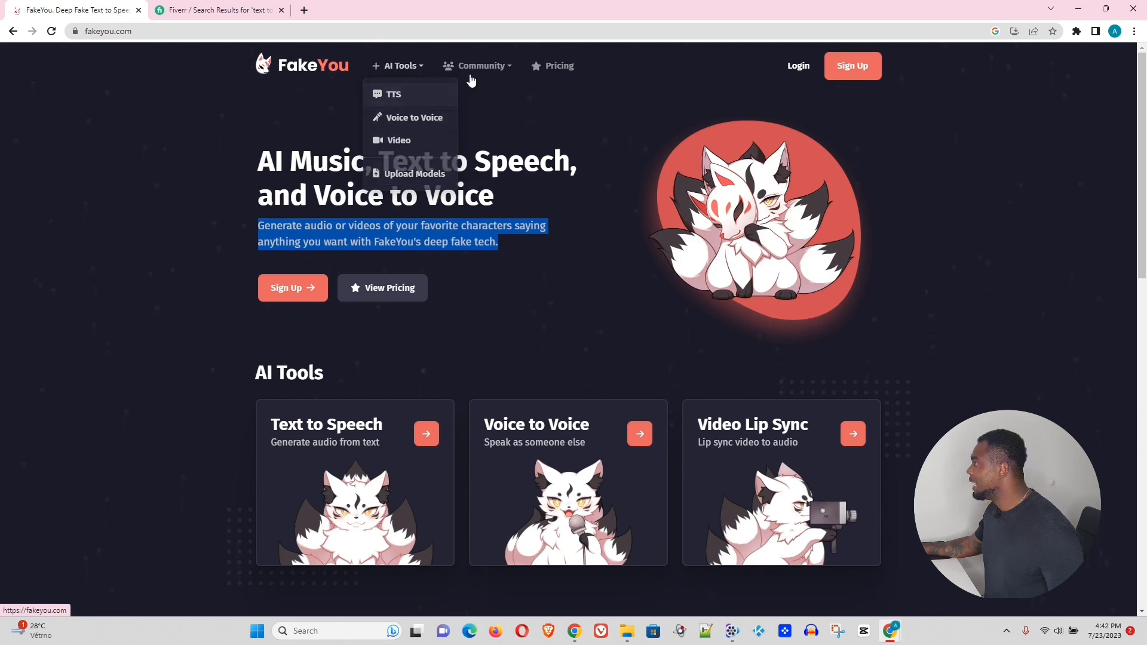
pyautogui.click(480, 66)
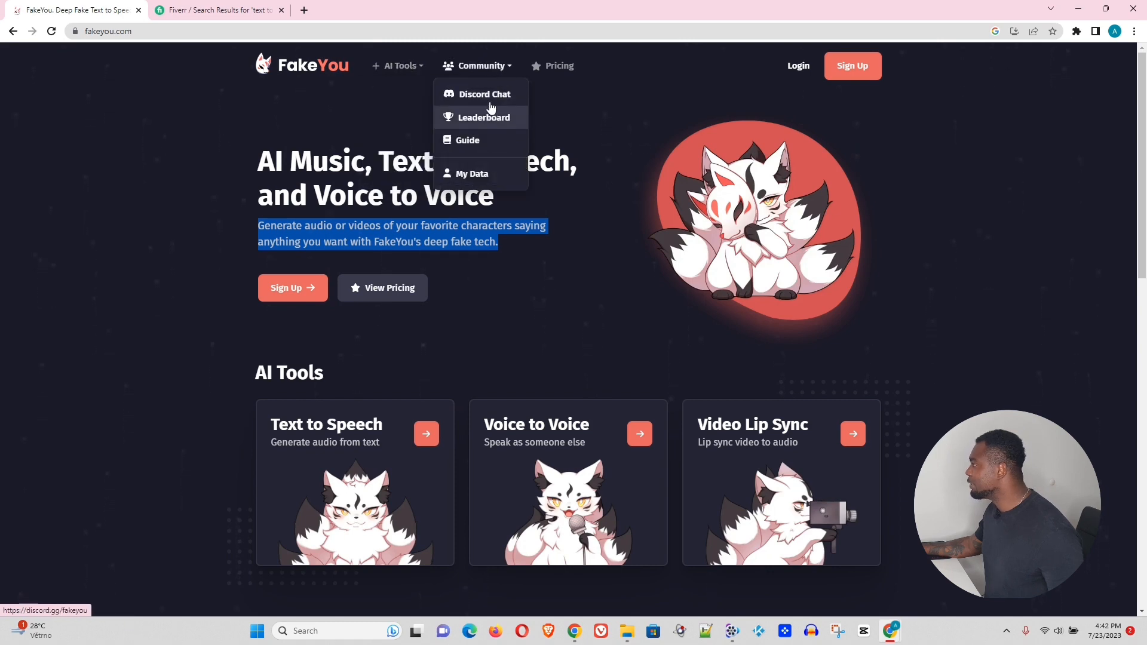
pyautogui.moveTo(480, 117)
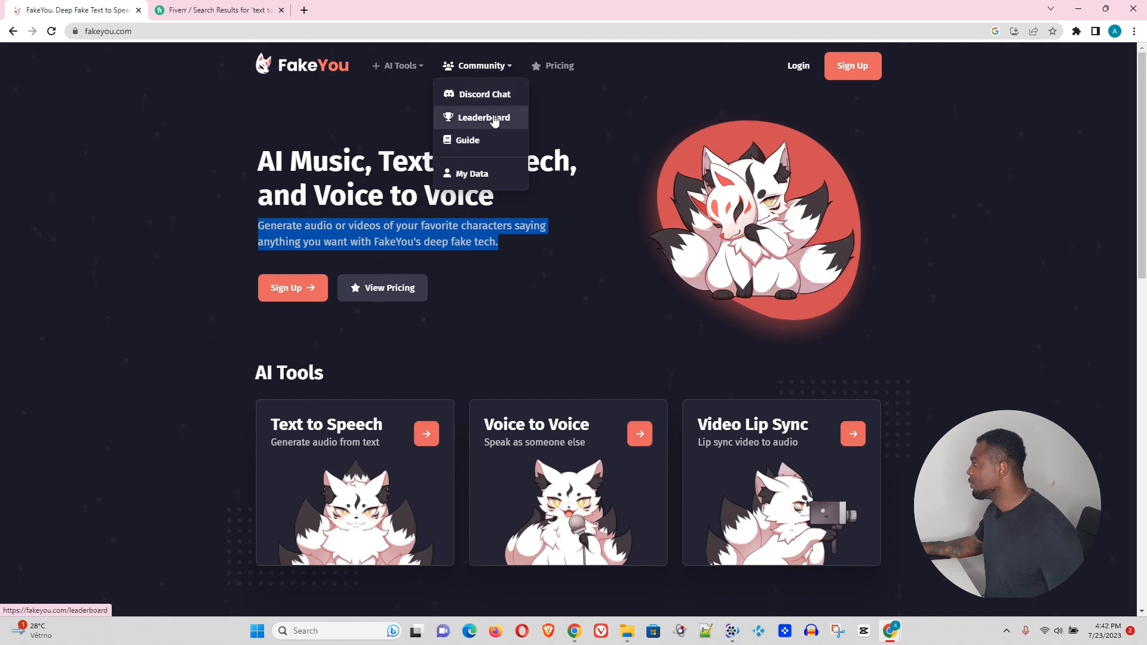
pyautogui.moveTo(545, 102)
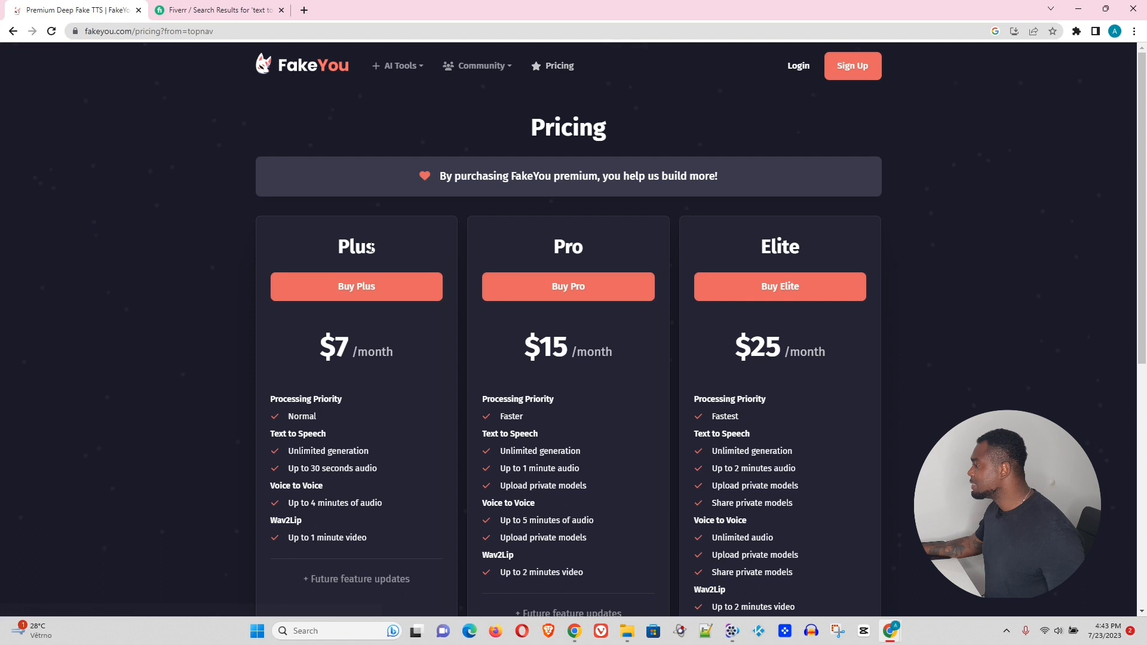
pyautogui.moveTo(347, 369)
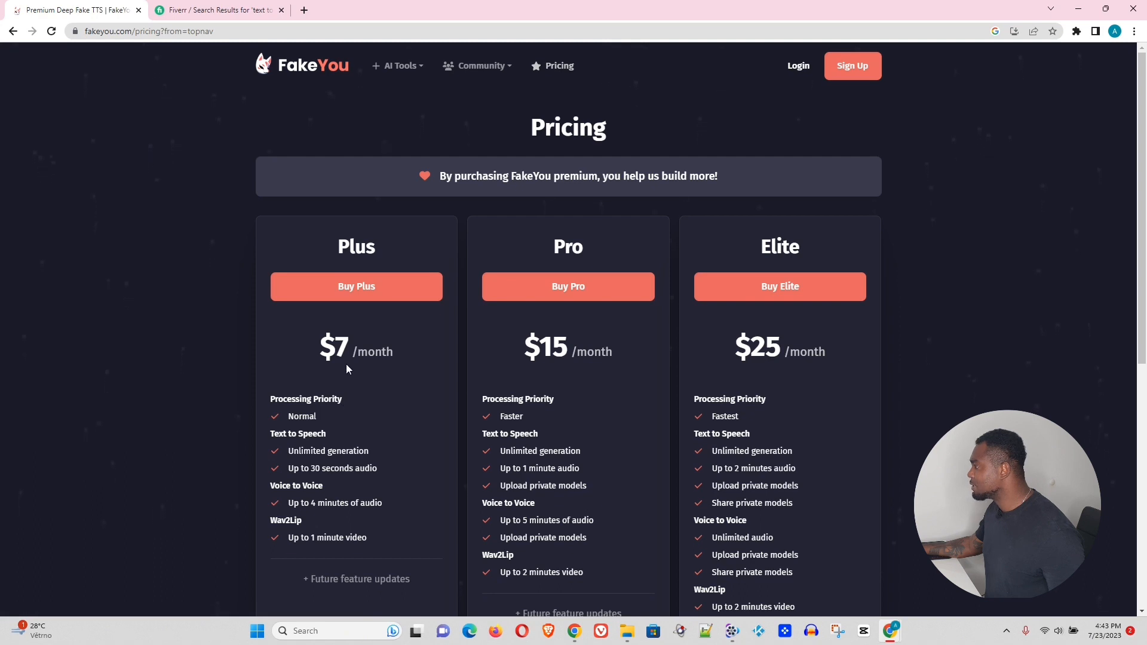
pyautogui.moveTo(379, 369)
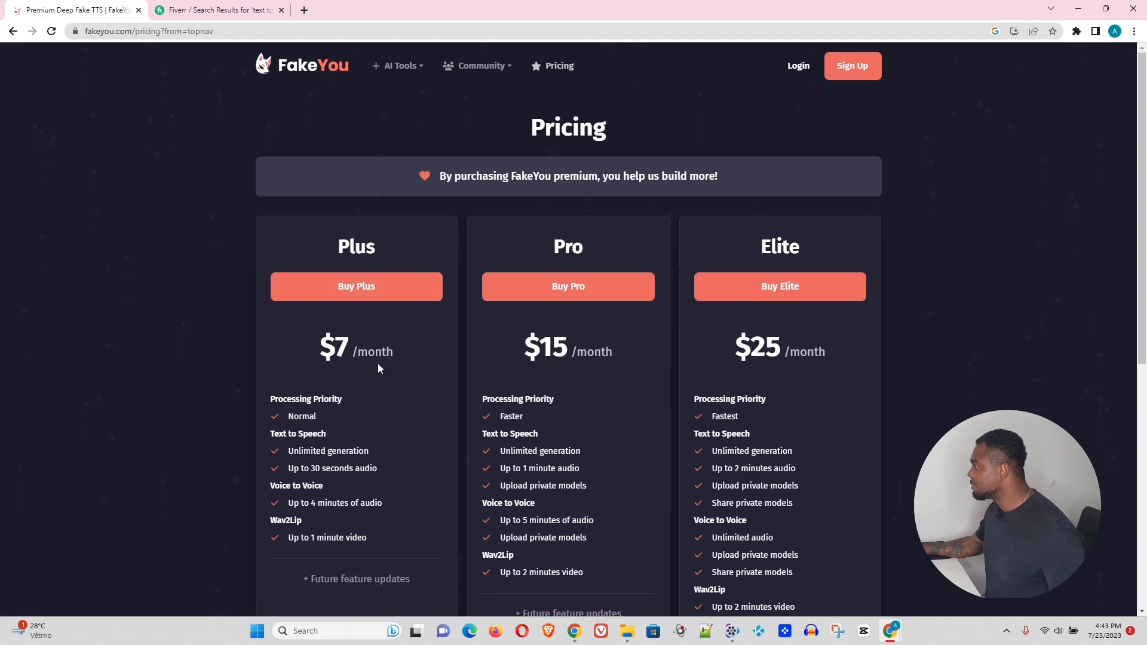
pyautogui.moveTo(525, 357)
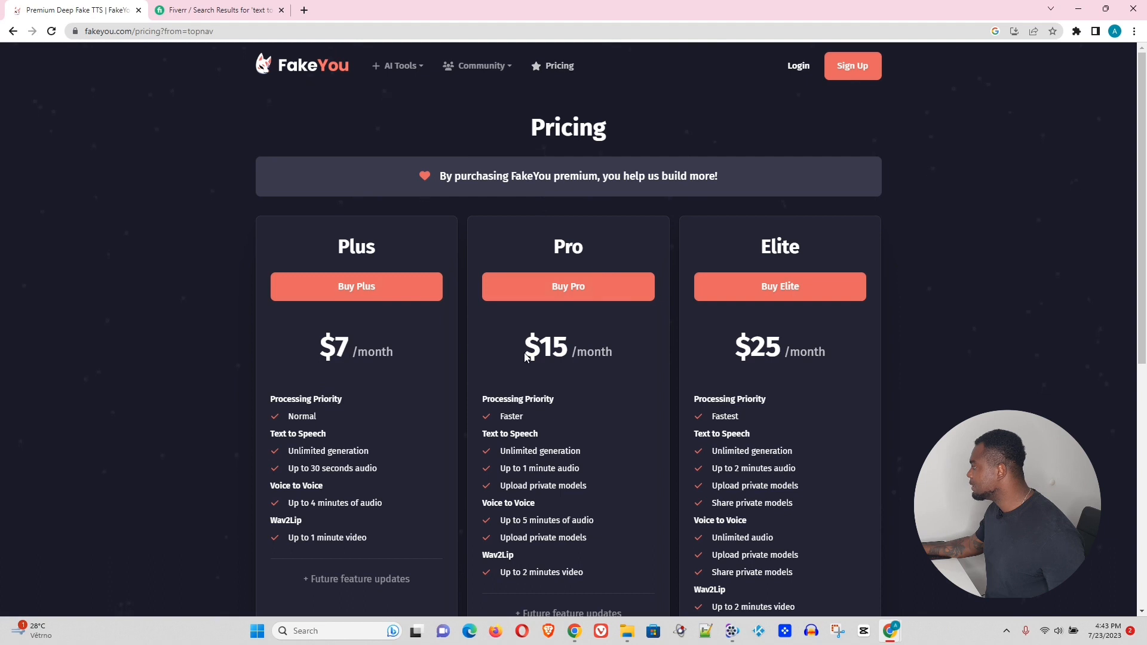
pyautogui.moveTo(780, 286)
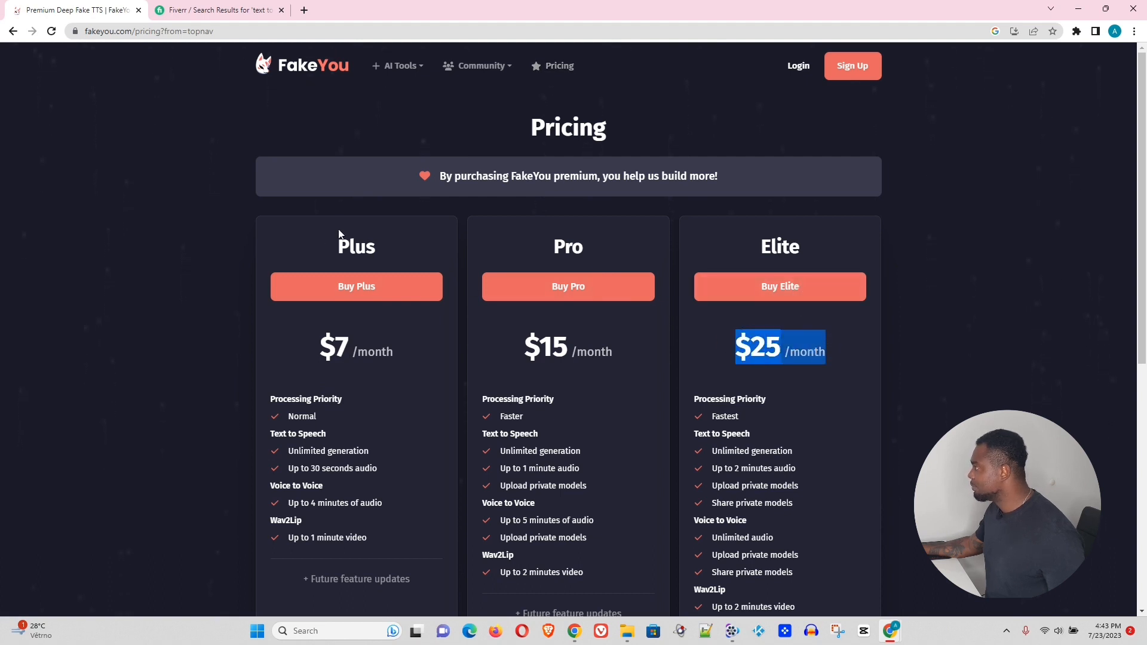
# Enter the copied tagline as Drake's text and play the generated Drake clip.
pyautogui.click(300, 65)
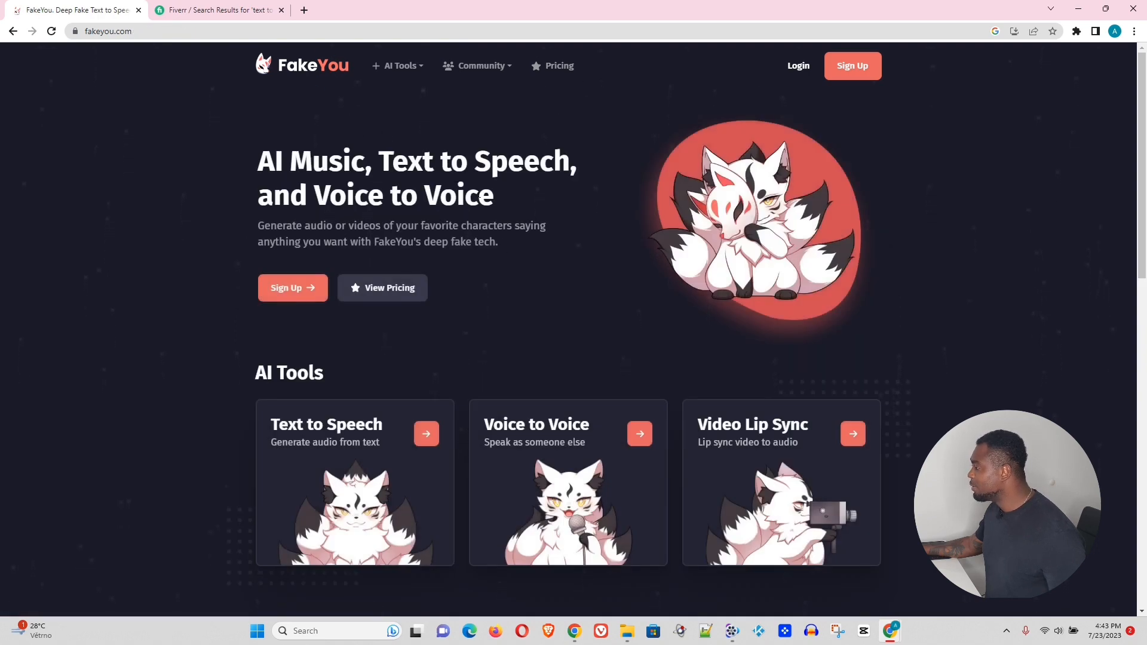
pyautogui.scroll(-3)
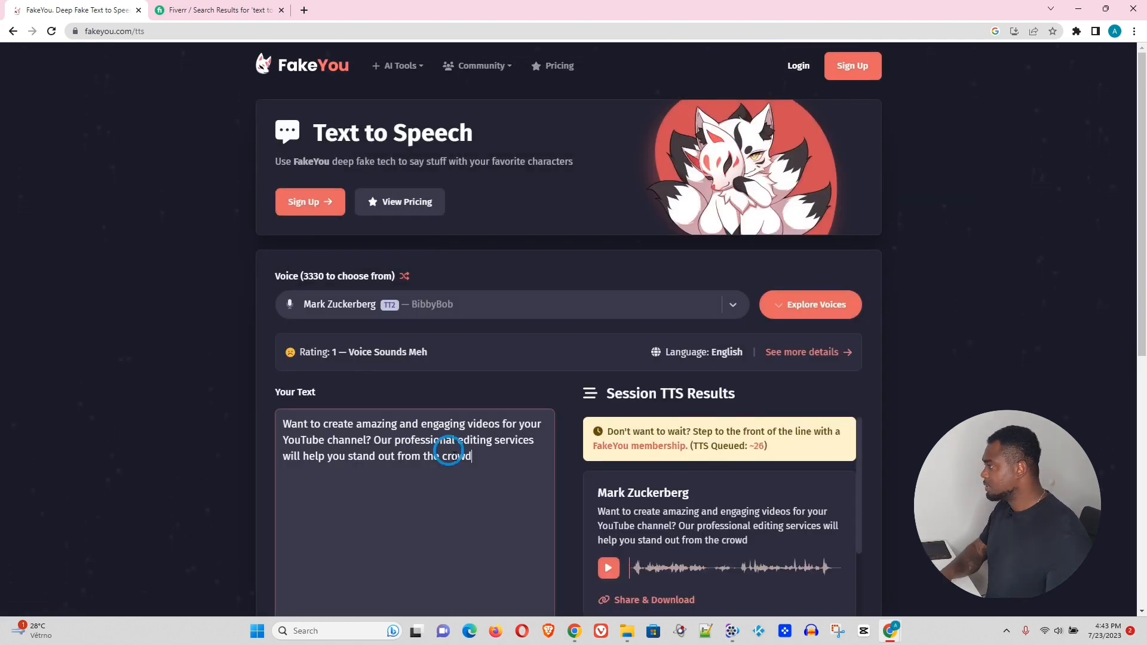
pyautogui.press('ctrl+a')
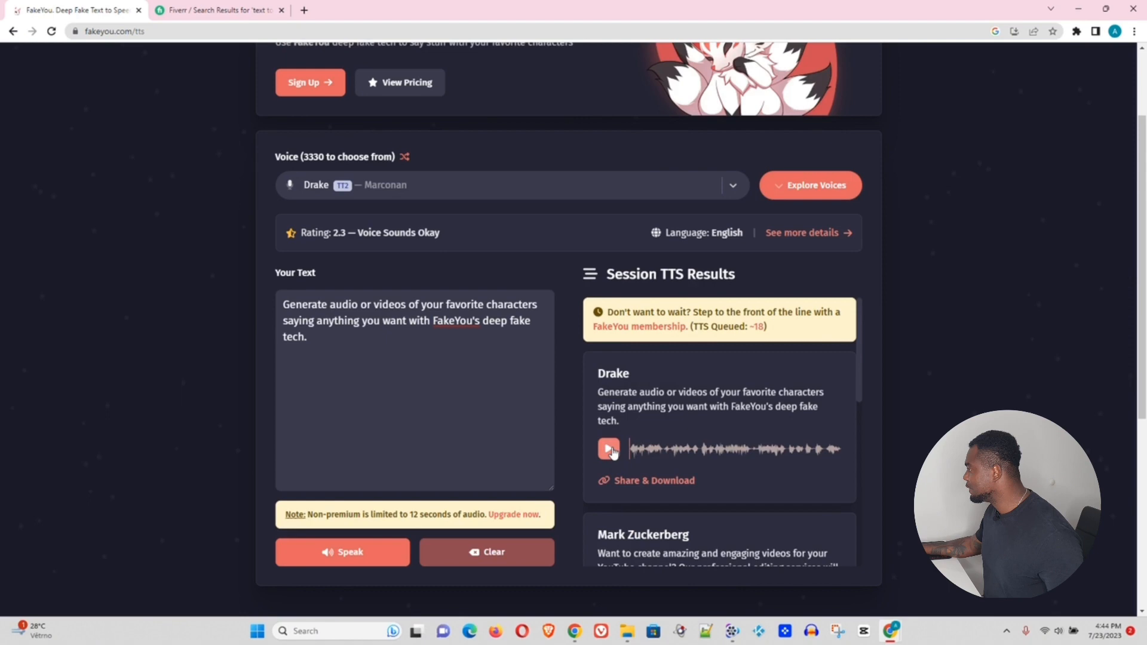
pyautogui.click(608, 449)
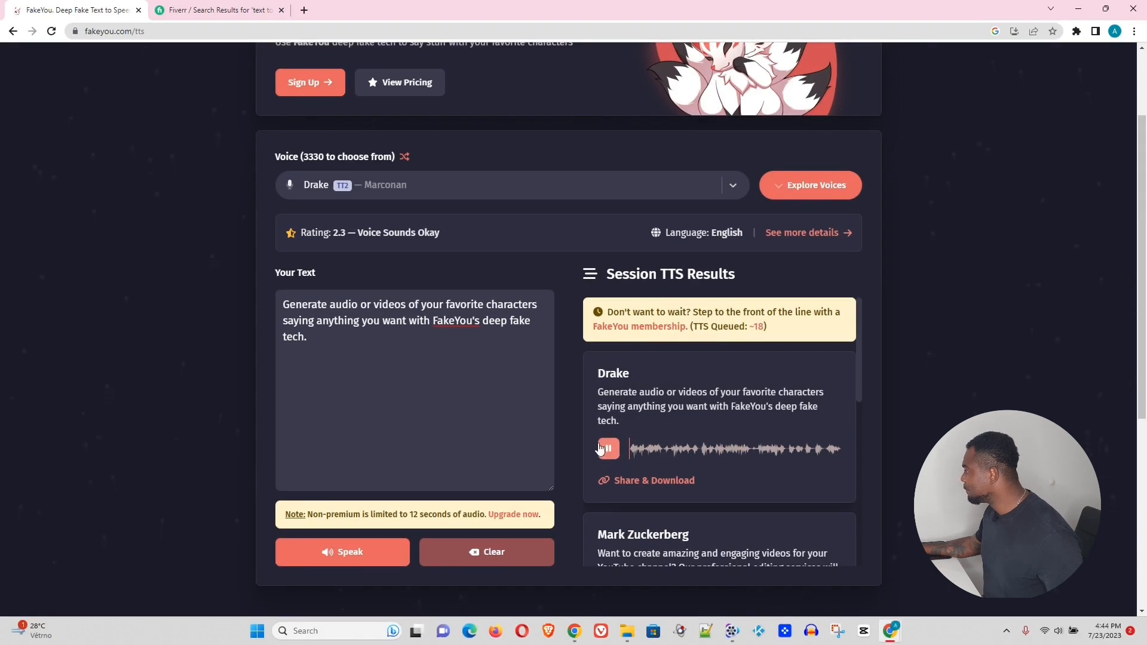
pyautogui.click(607, 449)
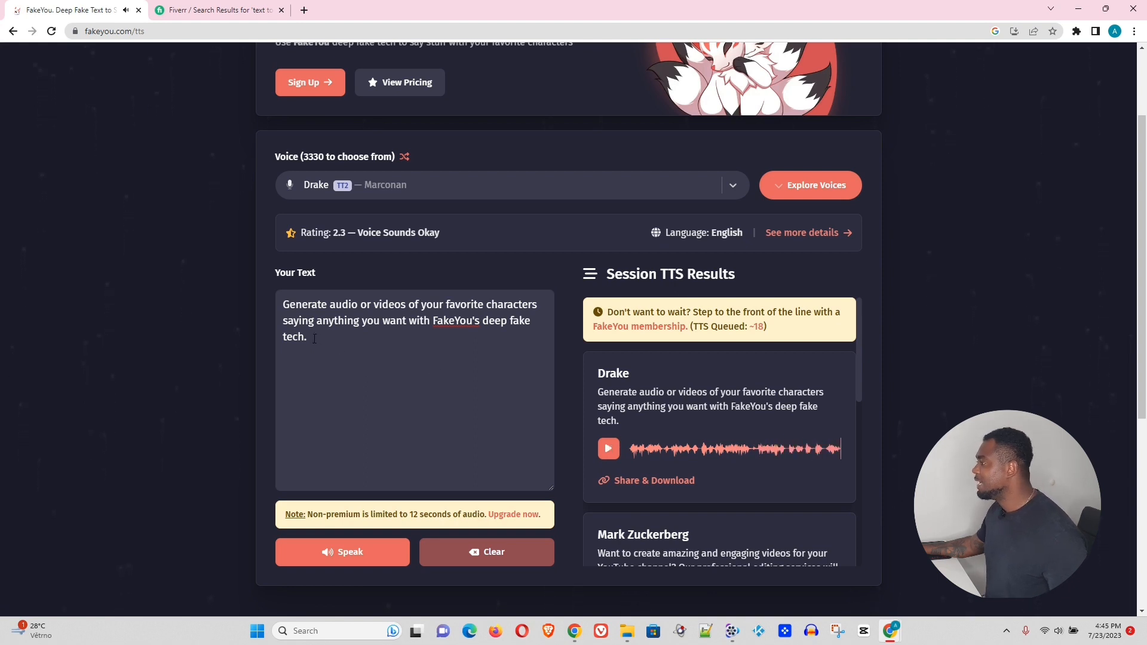
# Speak the tagline with the Elon Musk (Version 3.0) voice and play the clip.
pyautogui.click(511, 185)
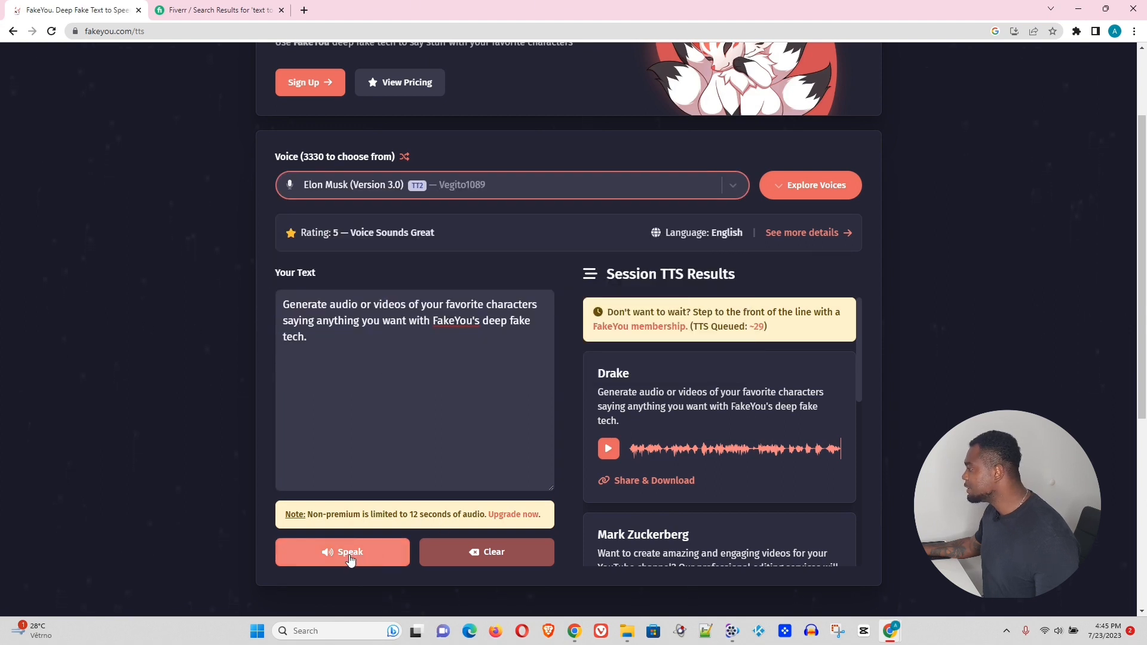
pyautogui.click(342, 552)
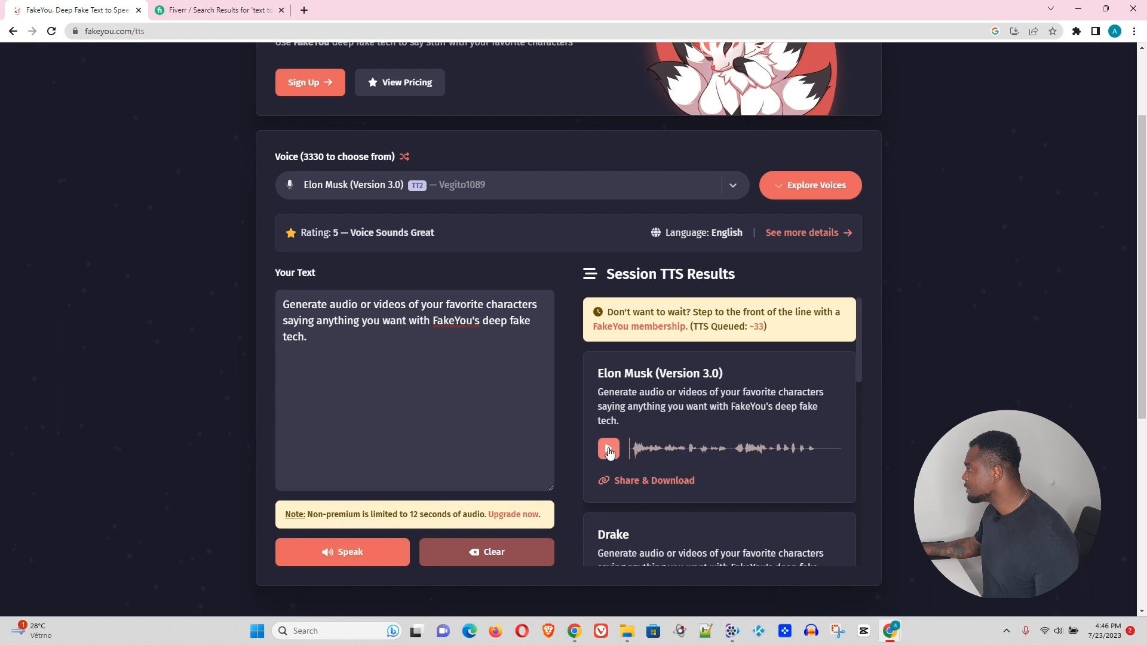
pyautogui.click(608, 449)
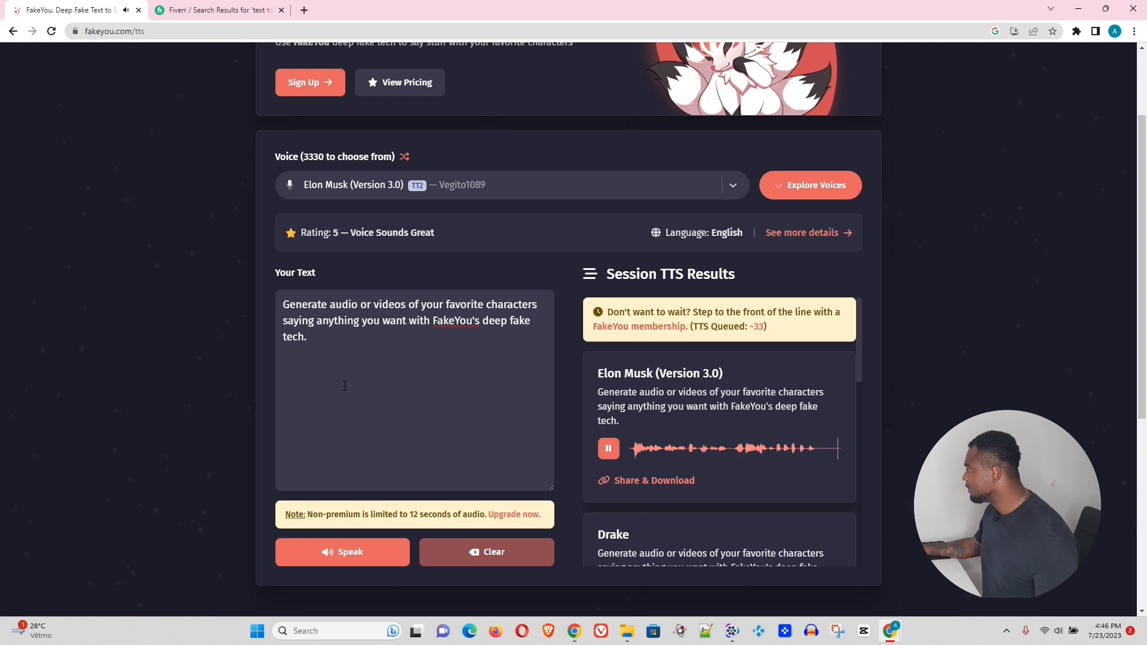
pyautogui.click(608, 448)
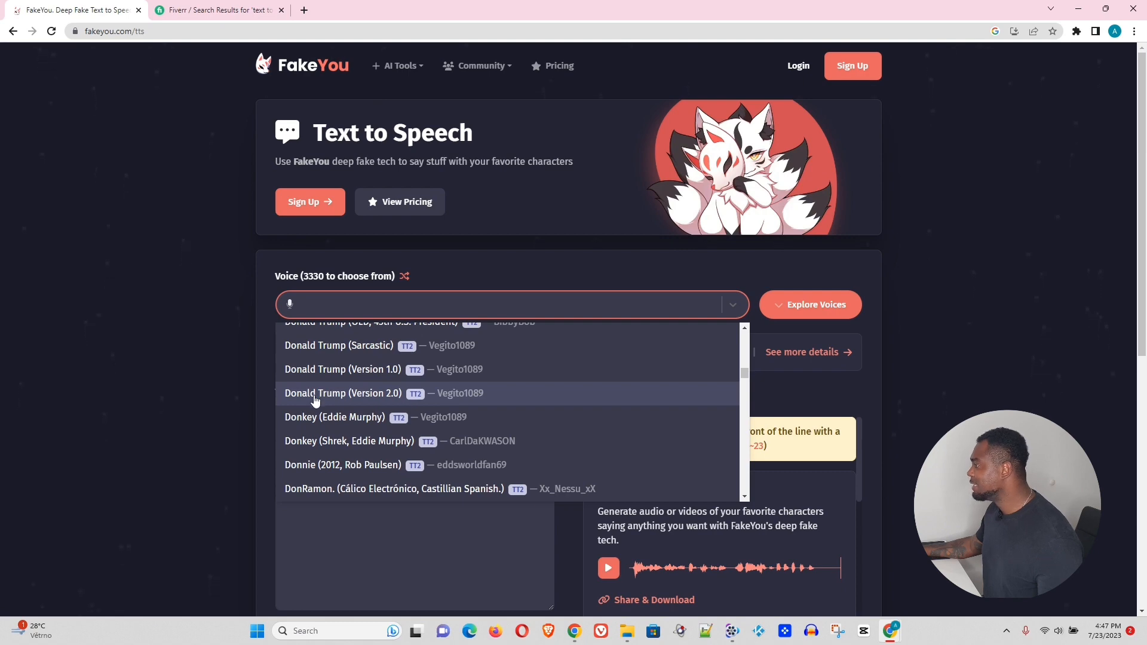
# Speak the tagline with the Donald Trump (Version 2.0) voice and play the clip.
pyautogui.click(342, 394)
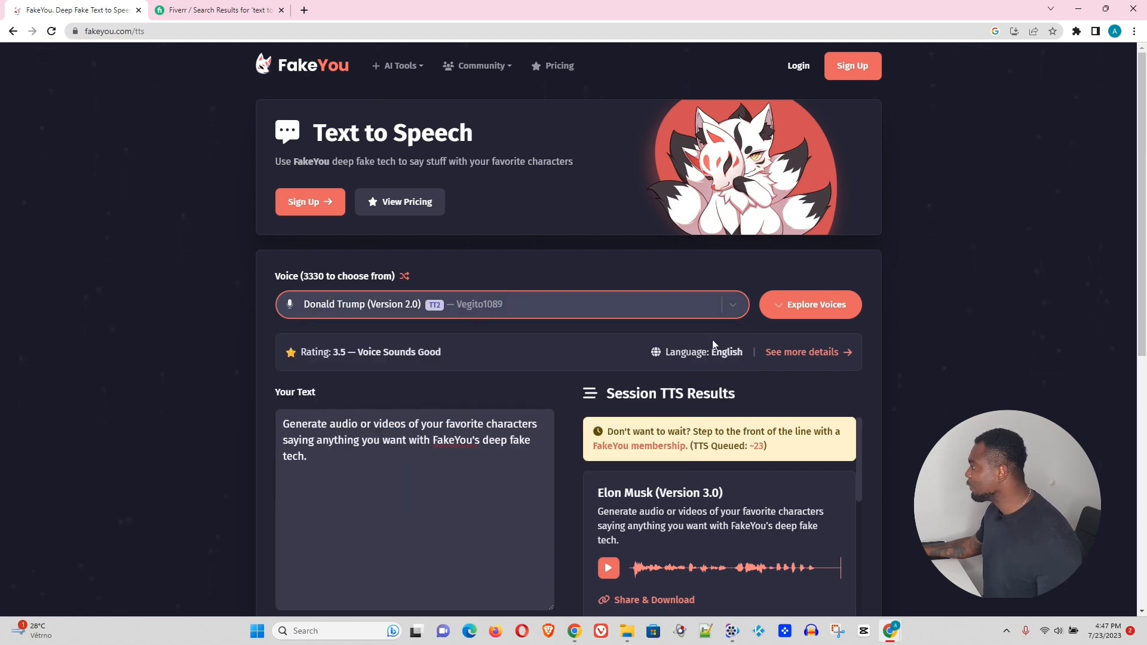
pyautogui.scroll(-3)
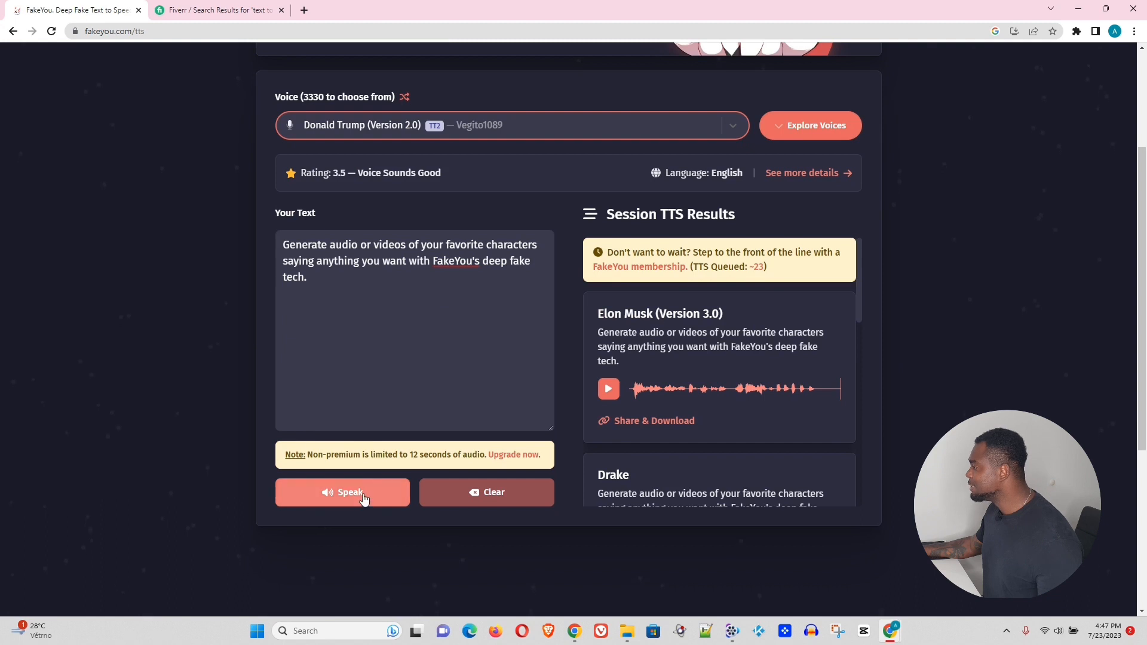
pyautogui.click(341, 492)
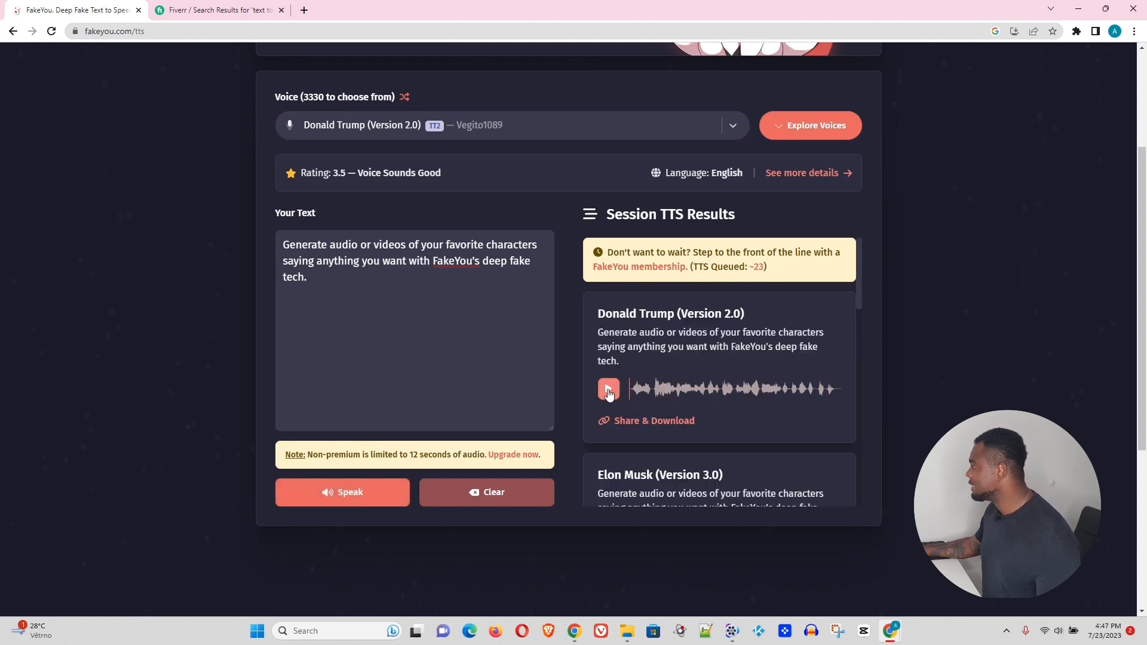
pyautogui.click(608, 389)
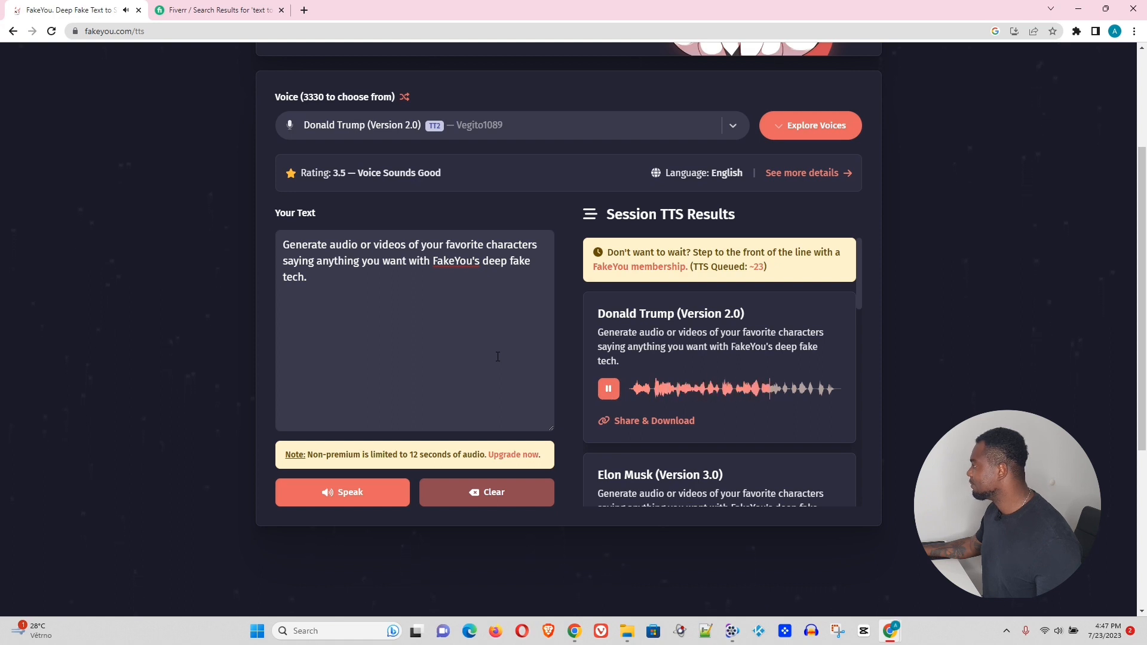
pyautogui.click(607, 388)
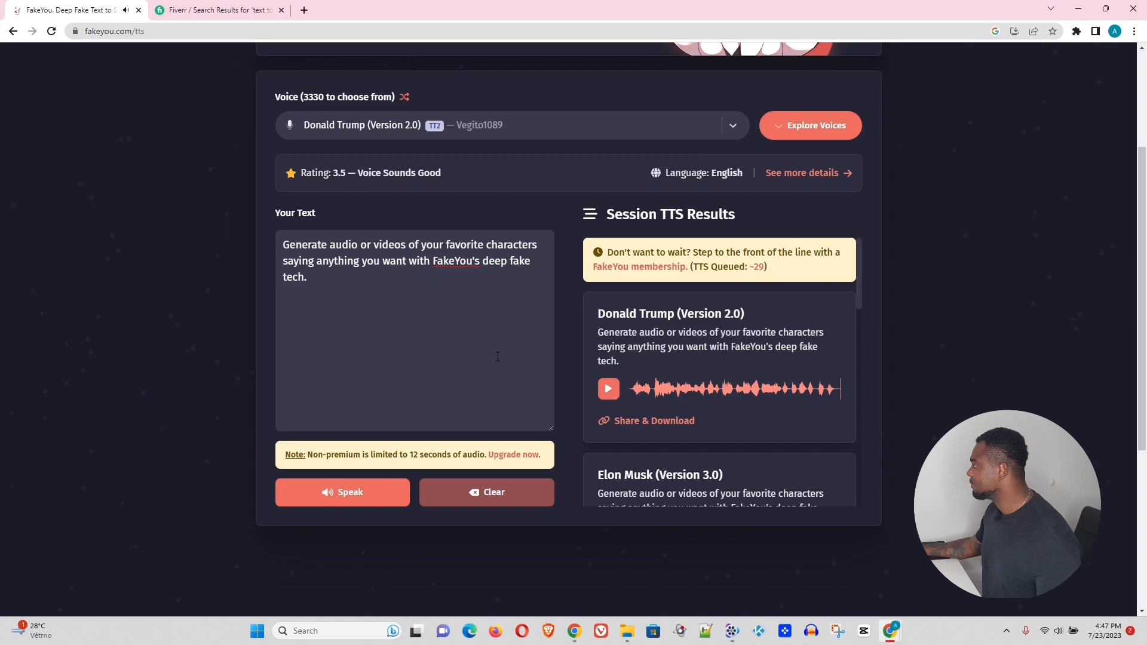